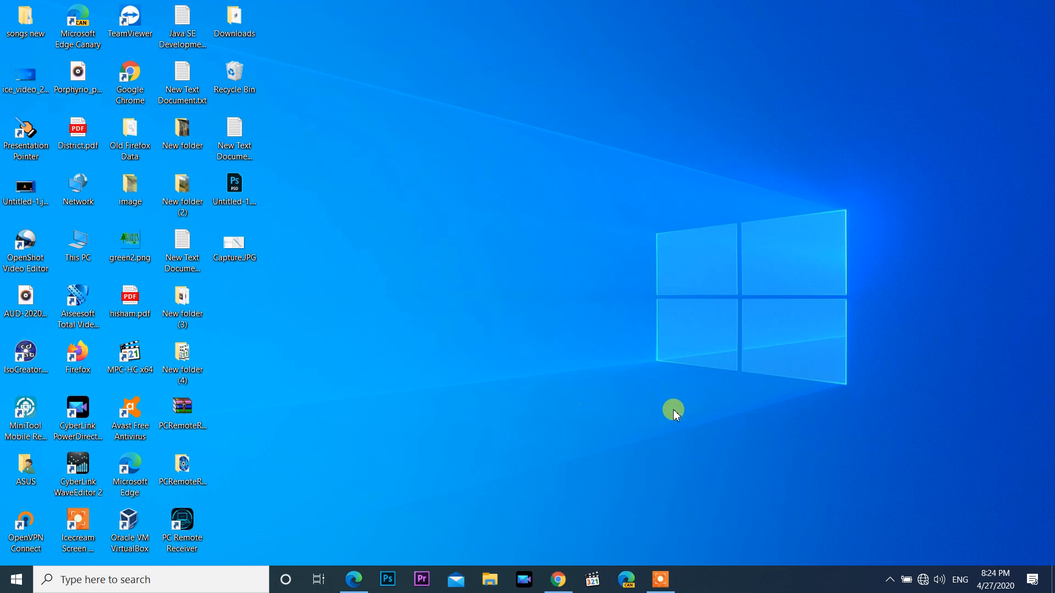
mouse_move(908, 559)
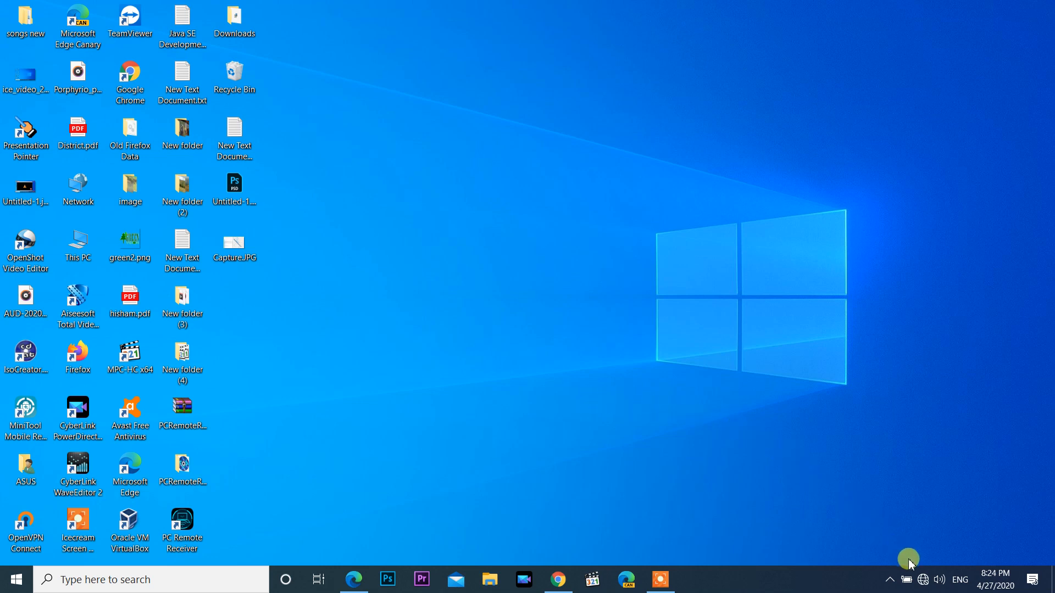
mouse_move(906, 579)
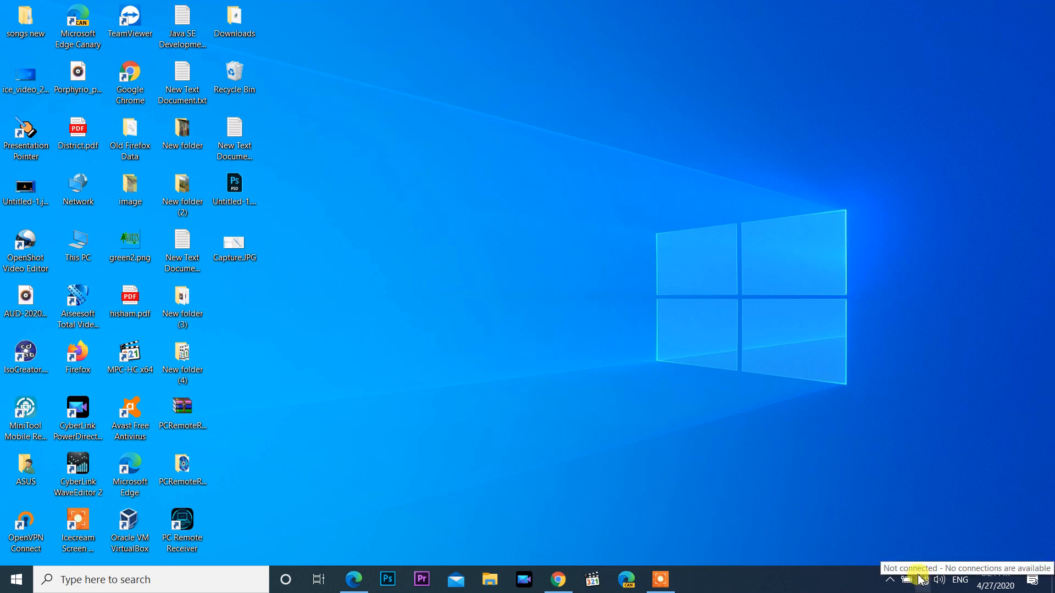
- From the taskbar network flyout, open Network & Internet settings, showing the PC isn't connected
left_click(908, 579)
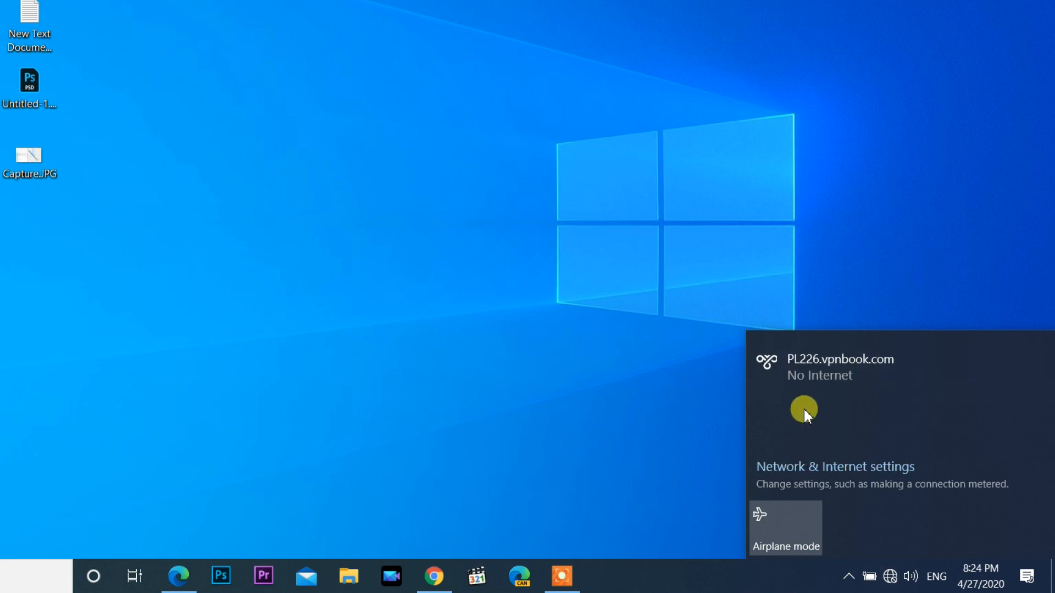
mouse_move(795, 416)
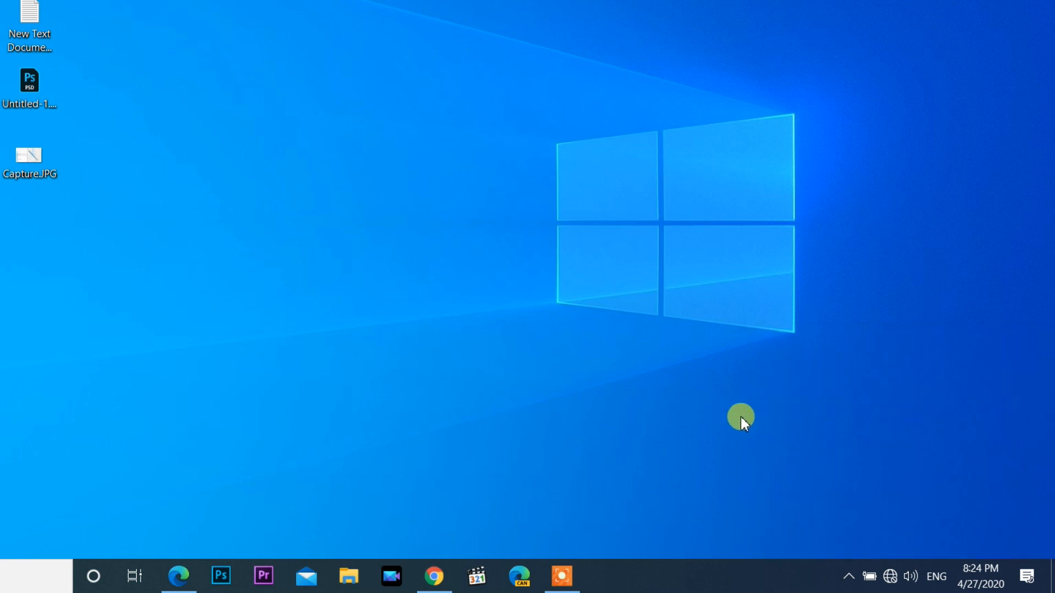
mouse_move(890, 573)
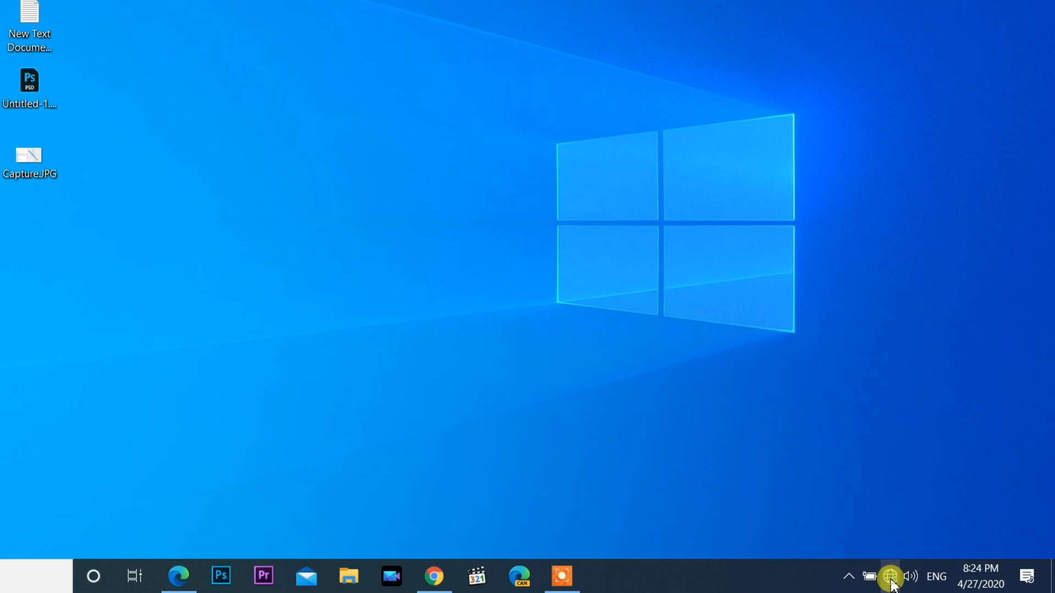
left_click(890, 576)
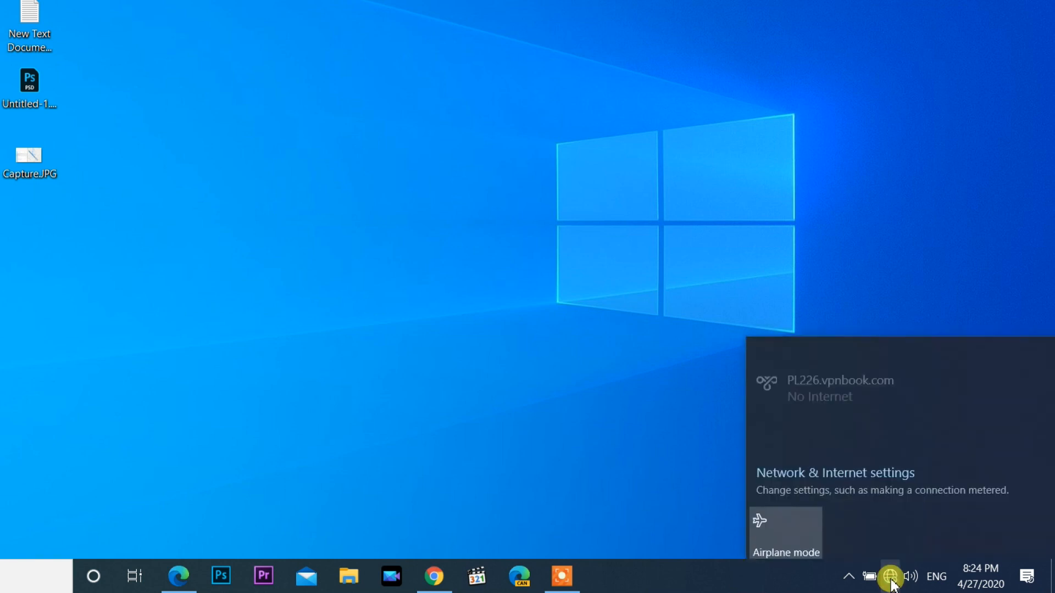
left_click(889, 576)
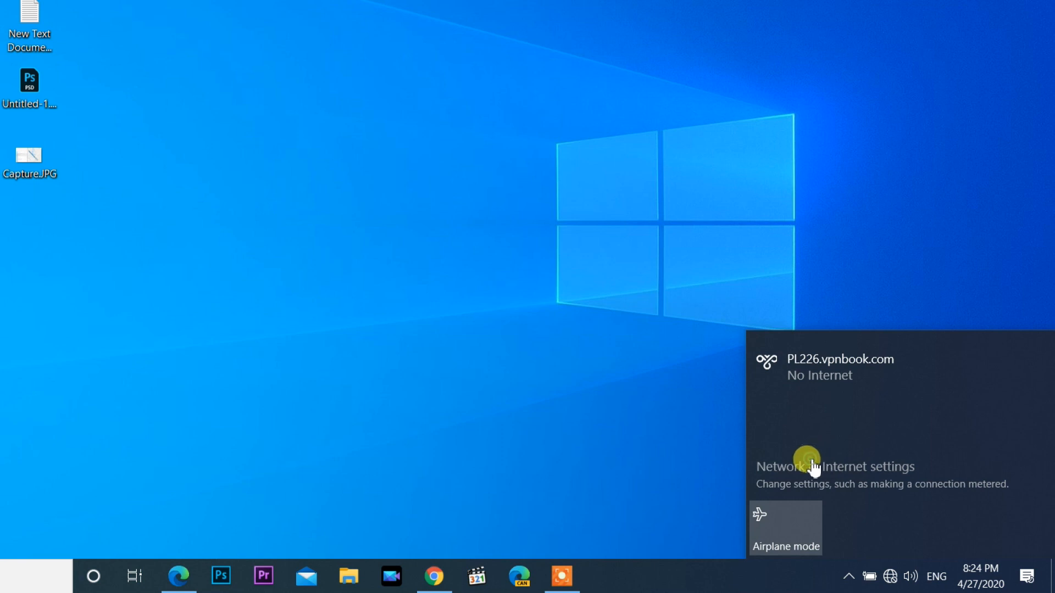
left_click(834, 466)
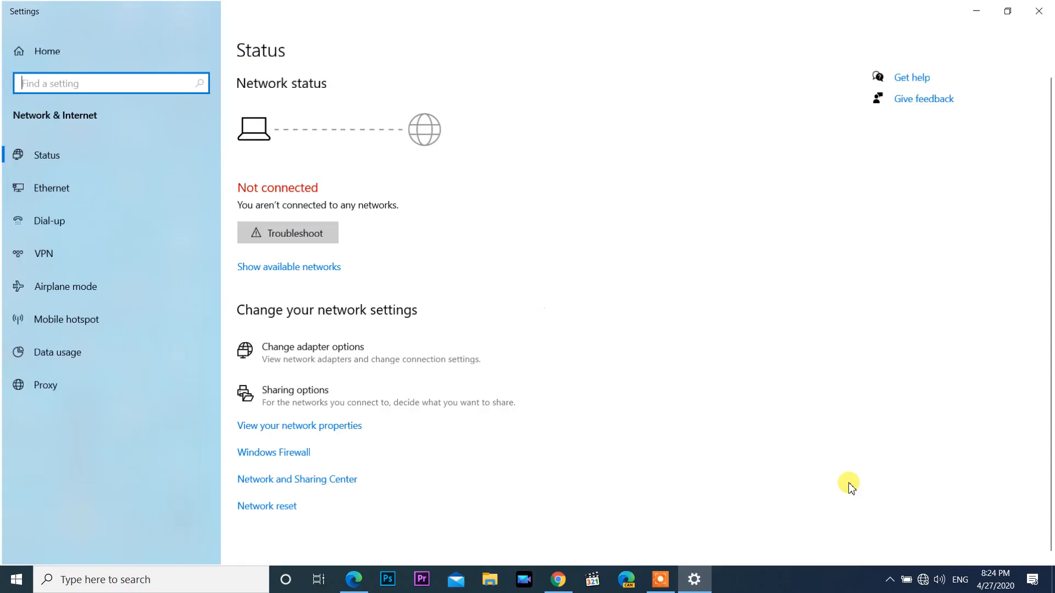
mouse_move(678, 441)
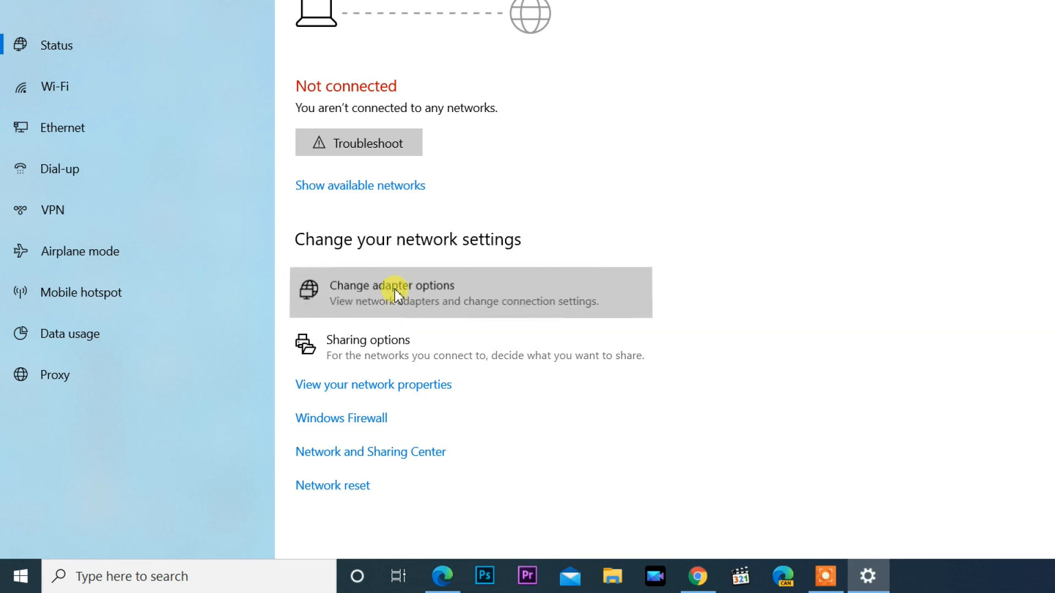
- Under adapter options, disable the Wi-Fi 2 adapter and re-enable it so it reconnects to DLINK
left_click(392, 285)
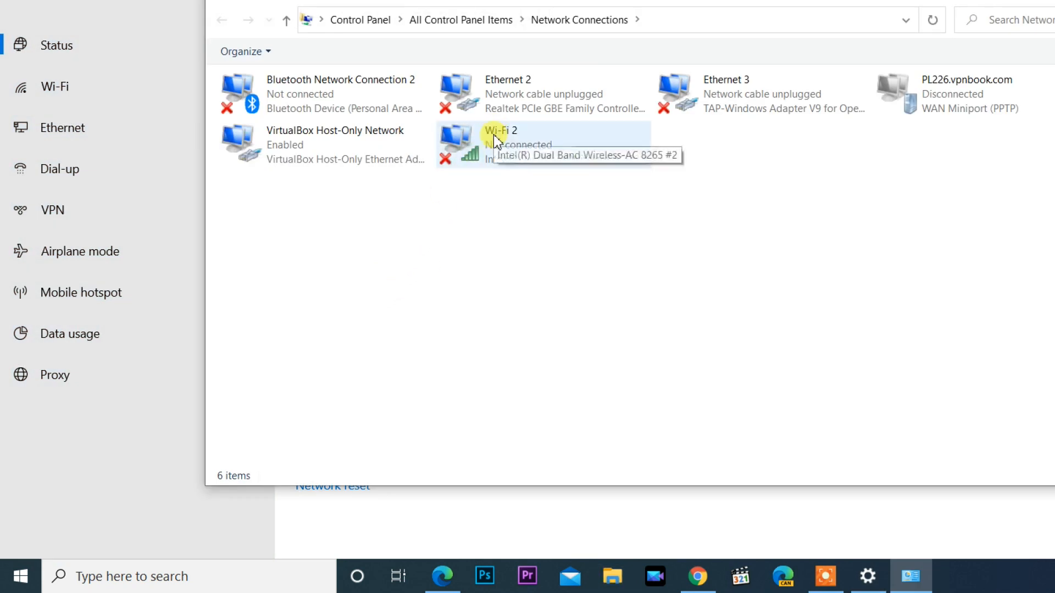
right_click(497, 140)
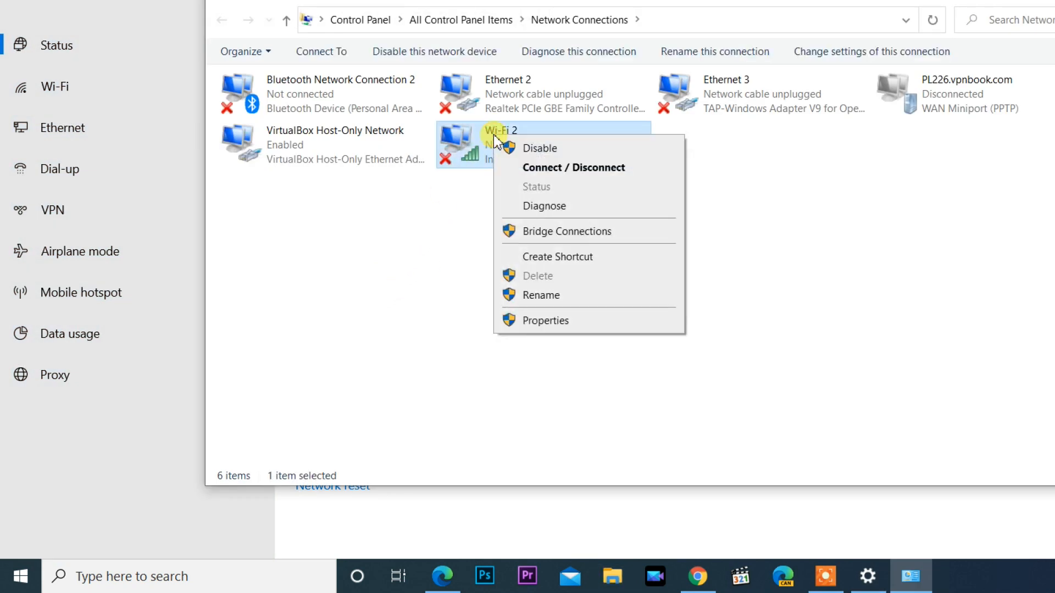
mouse_move(534, 149)
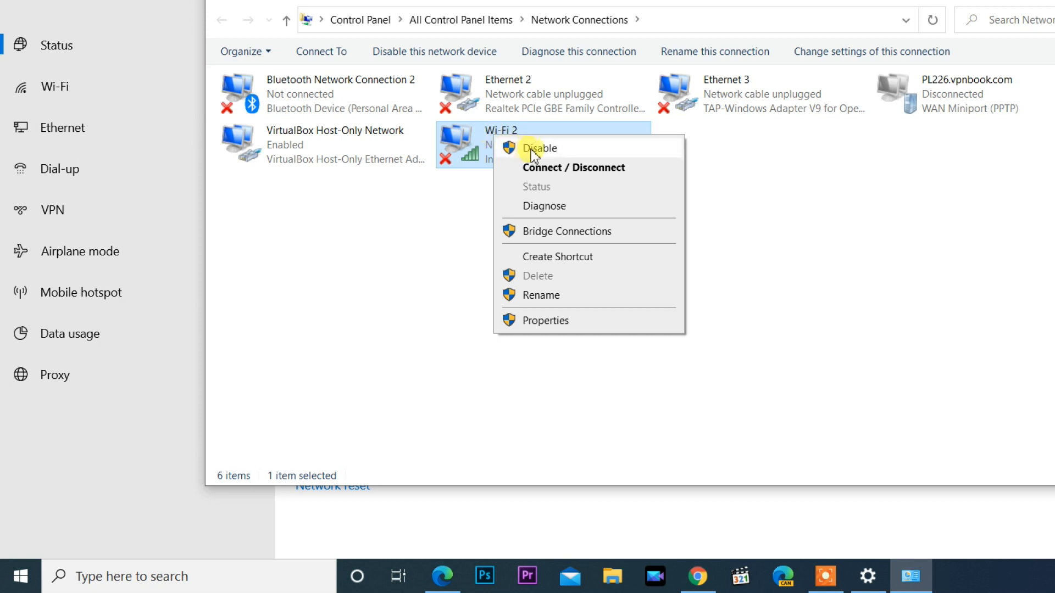
left_click(540, 148)
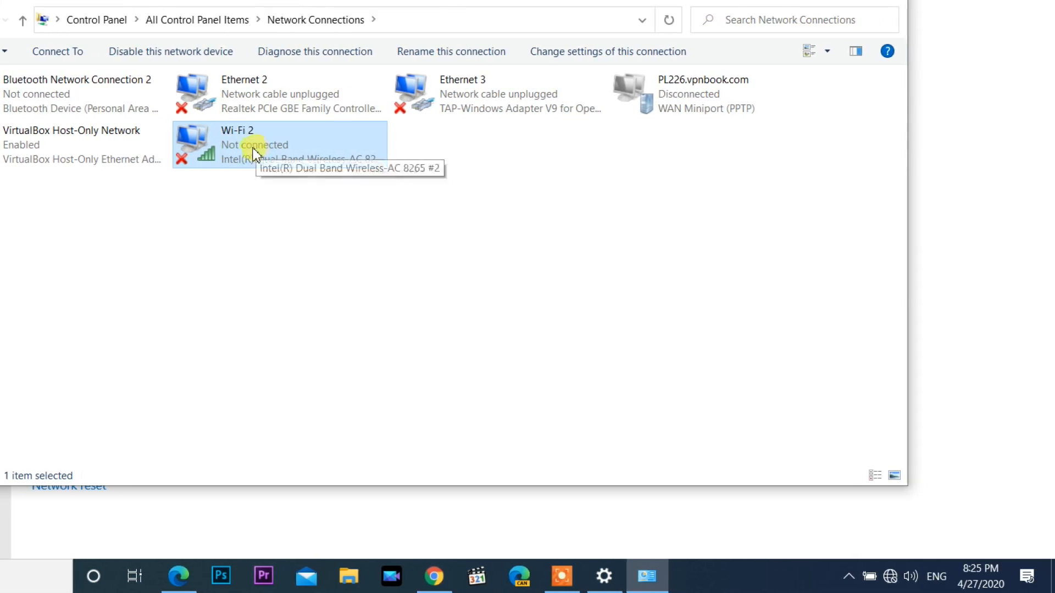
left_click(170, 51)
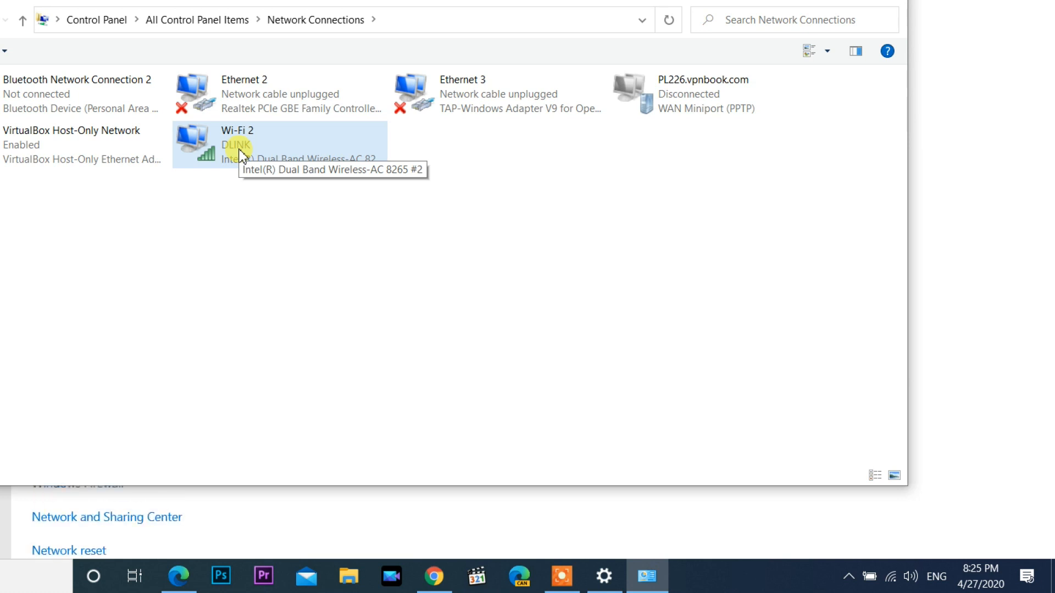
mouse_move(851, 555)
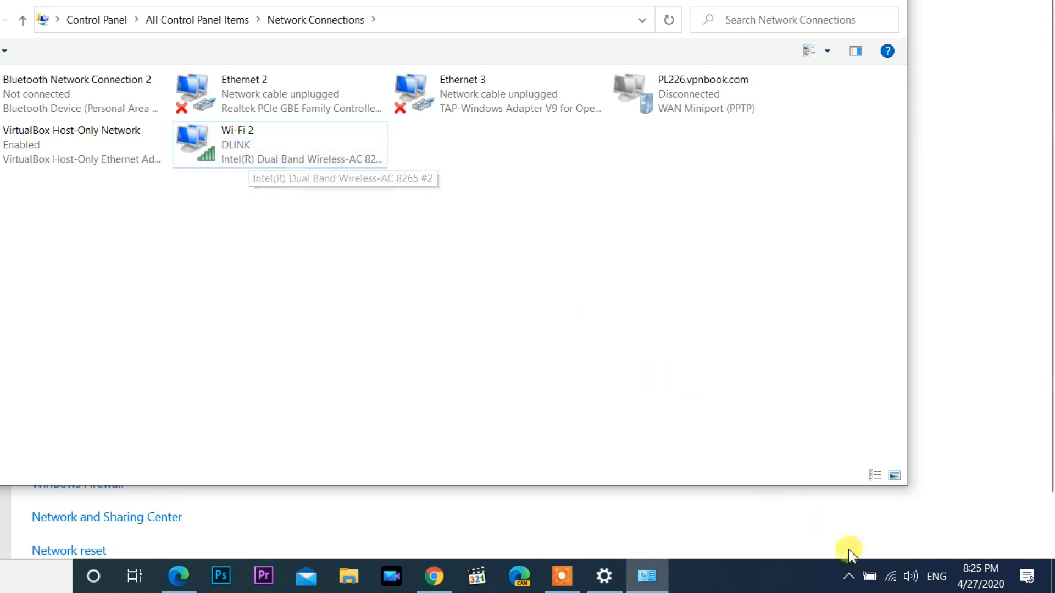
mouse_move(893, 575)
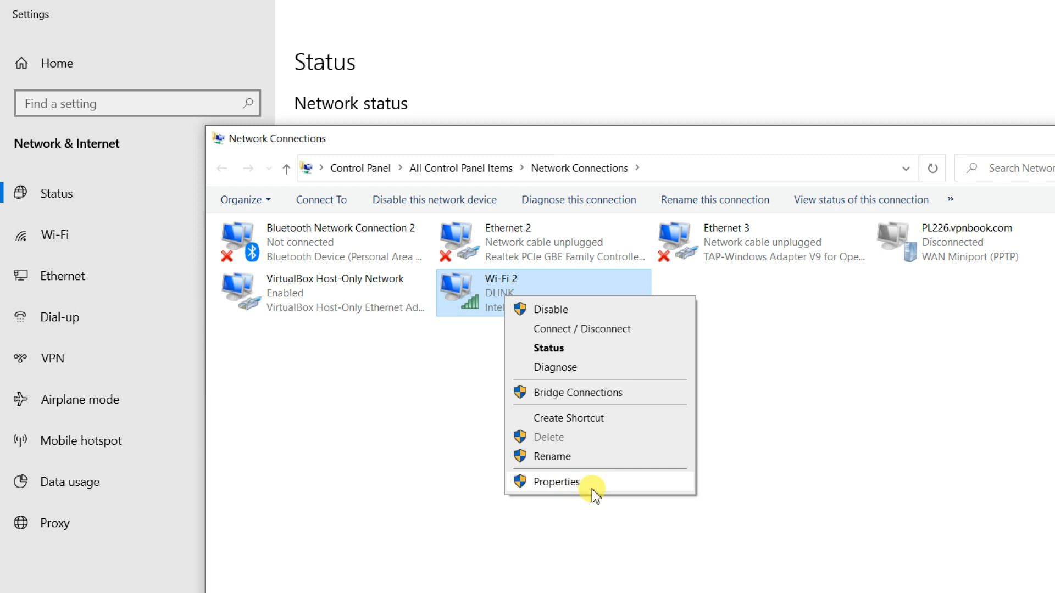
mouse_move(574, 490)
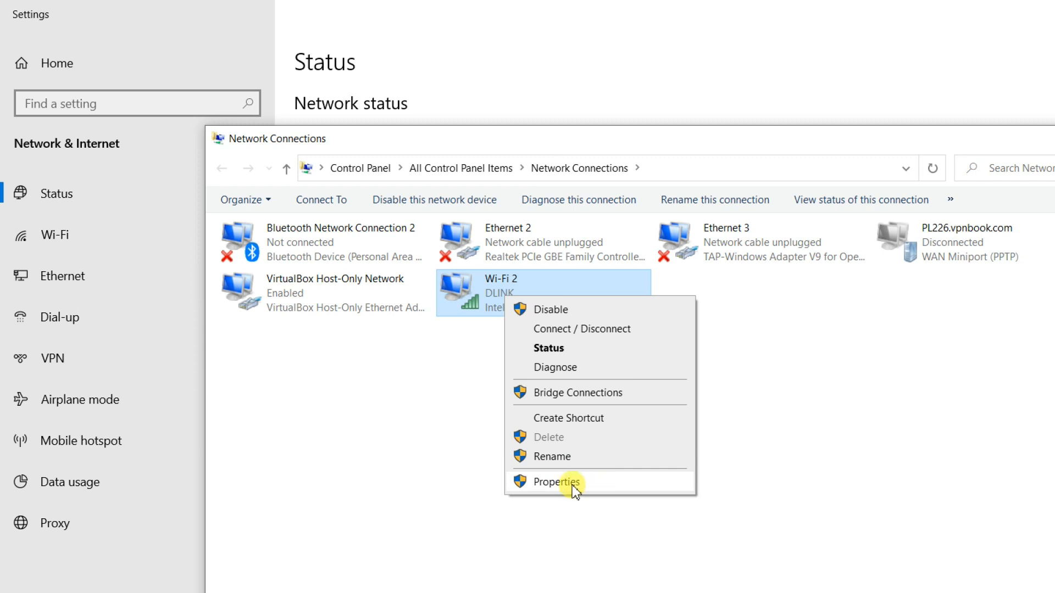
- Open the Properties window for the Wi-Fi 2 connection
left_click(556, 481)
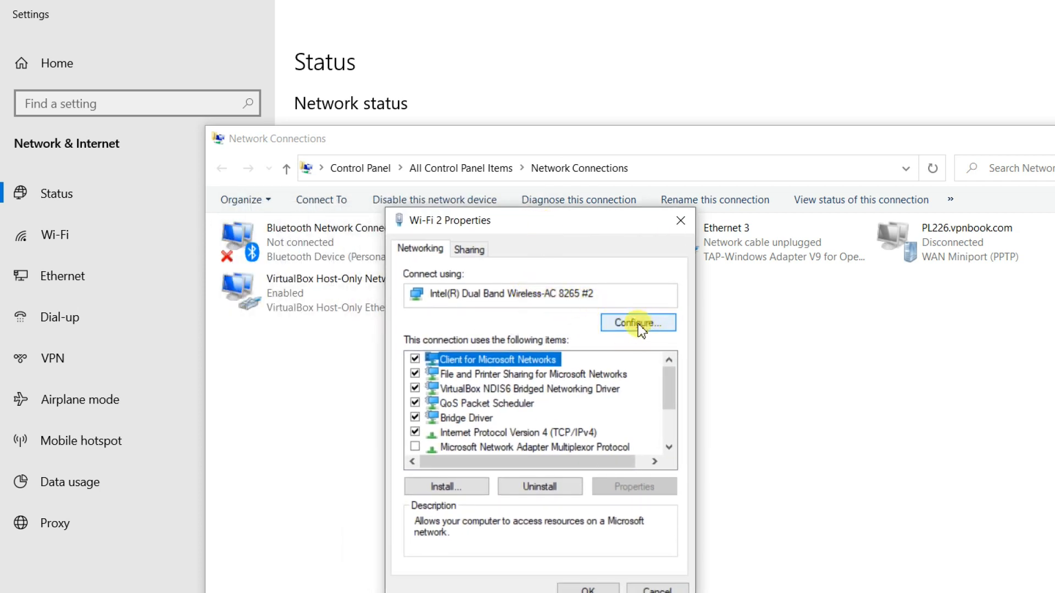
- Uncheck 'Allow the computer to turn off this device to save power' for the adapter and confirm
left_click(638, 322)
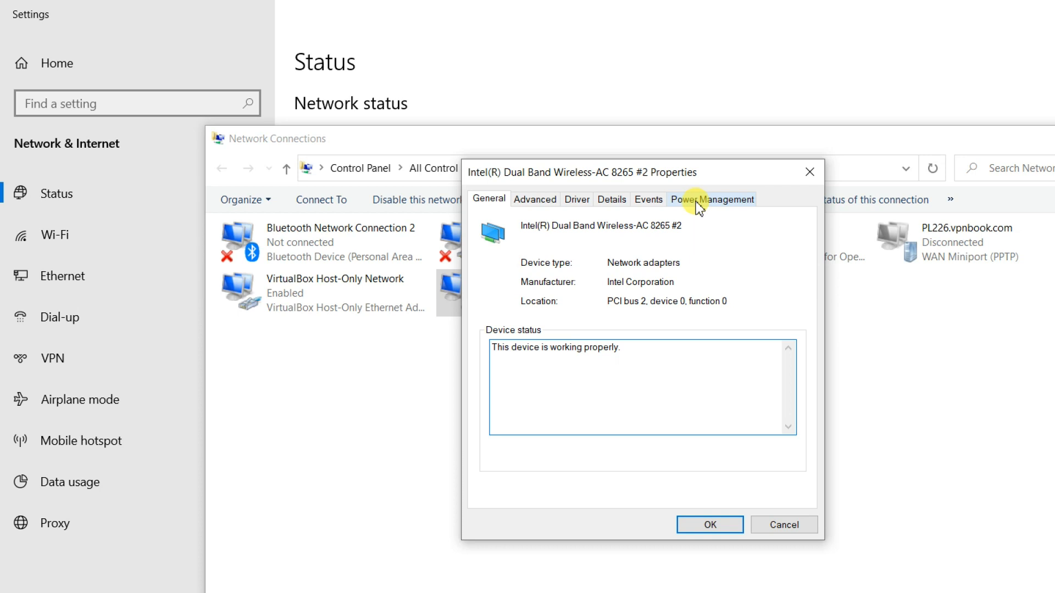
left_click(715, 198)
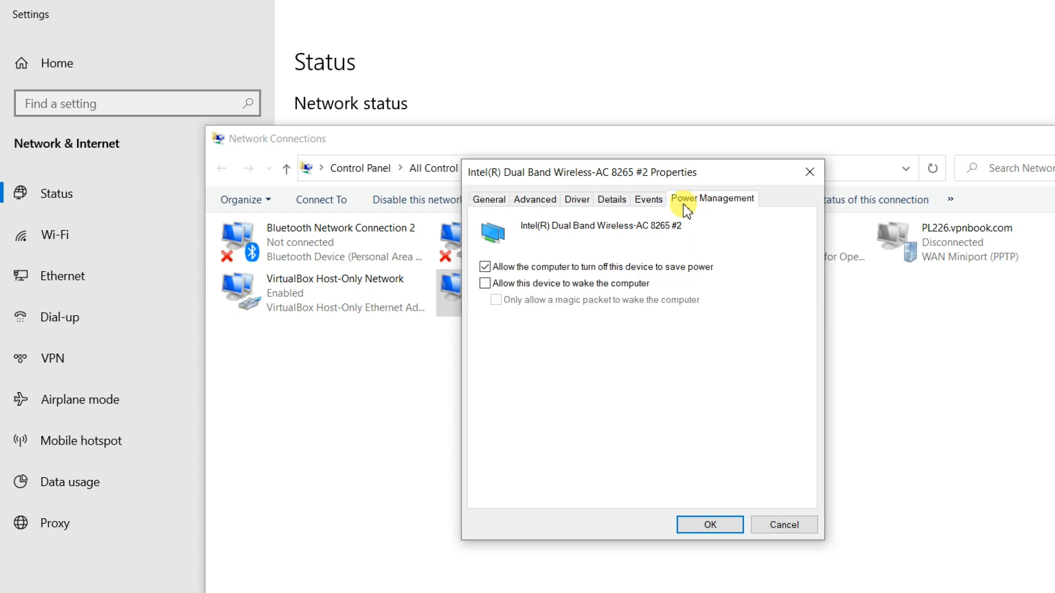
left_click(485, 267)
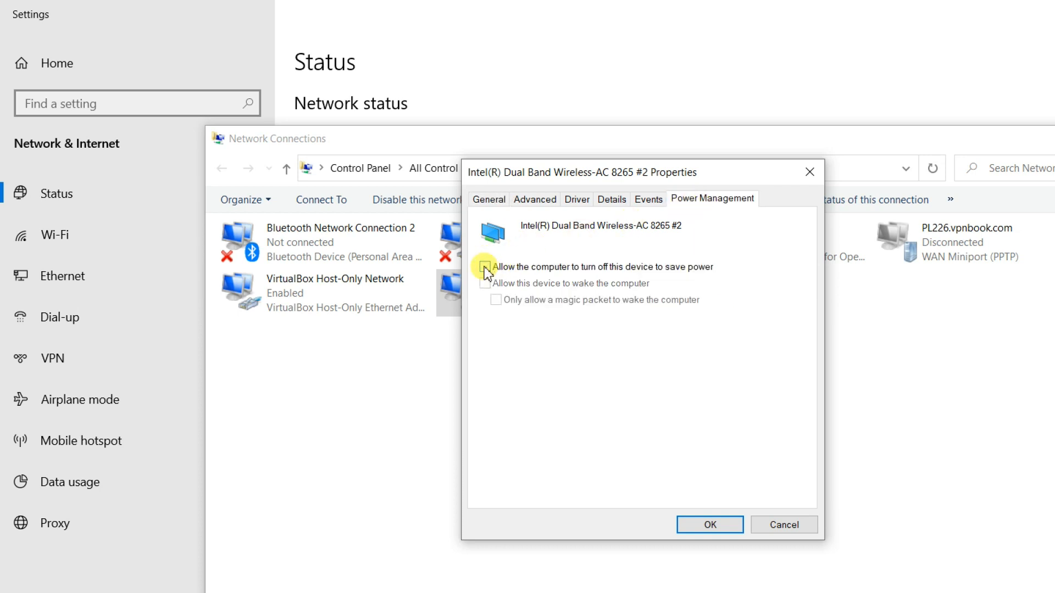
left_click(486, 267)
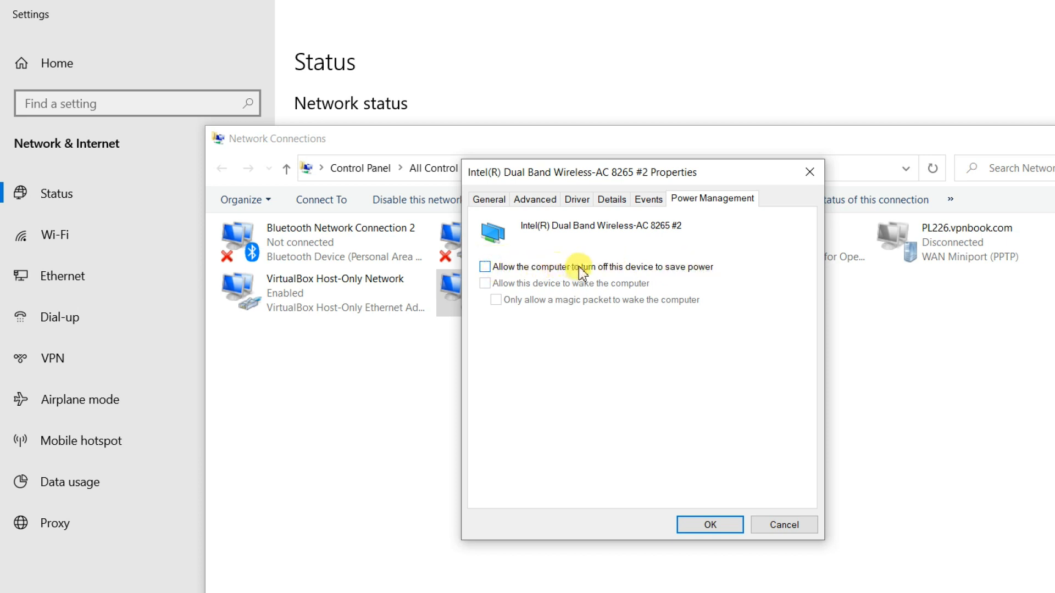
left_click(708, 525)
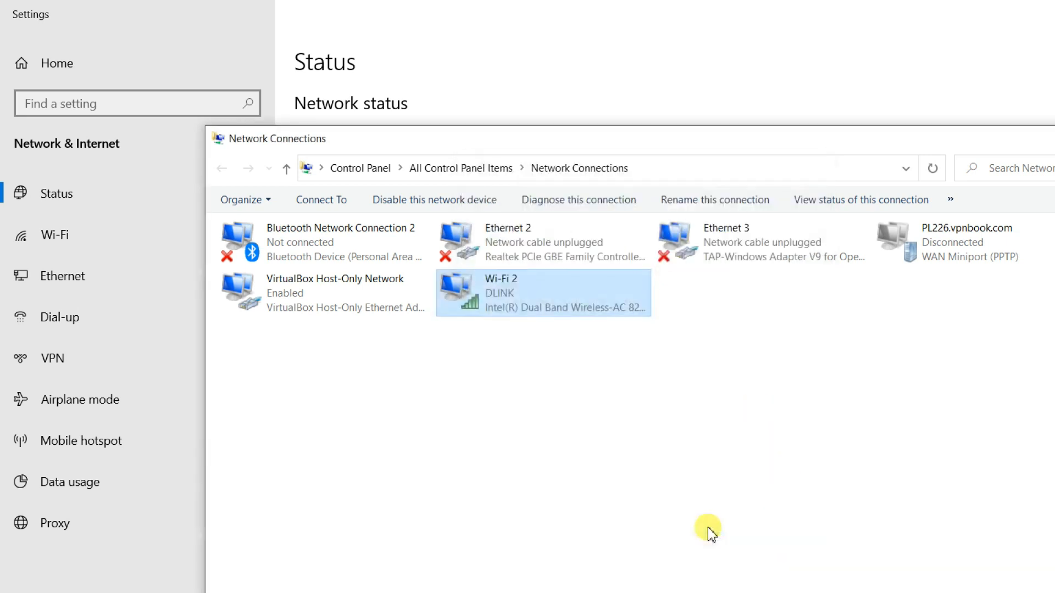